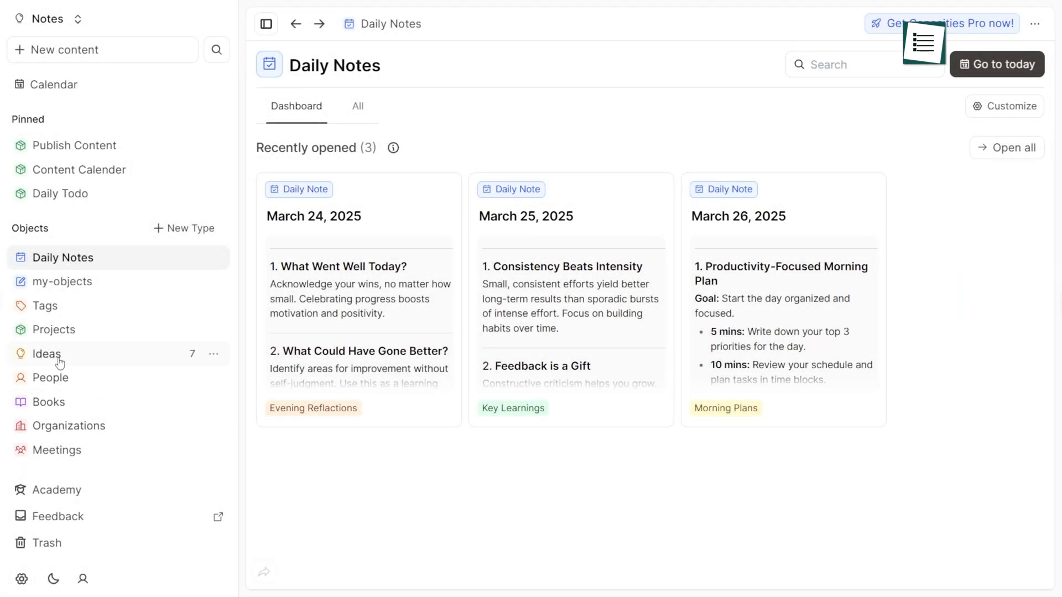
Open the Ideas object dashboard from the sidebar, showing seven recently opened idea cards.
click(46, 354)
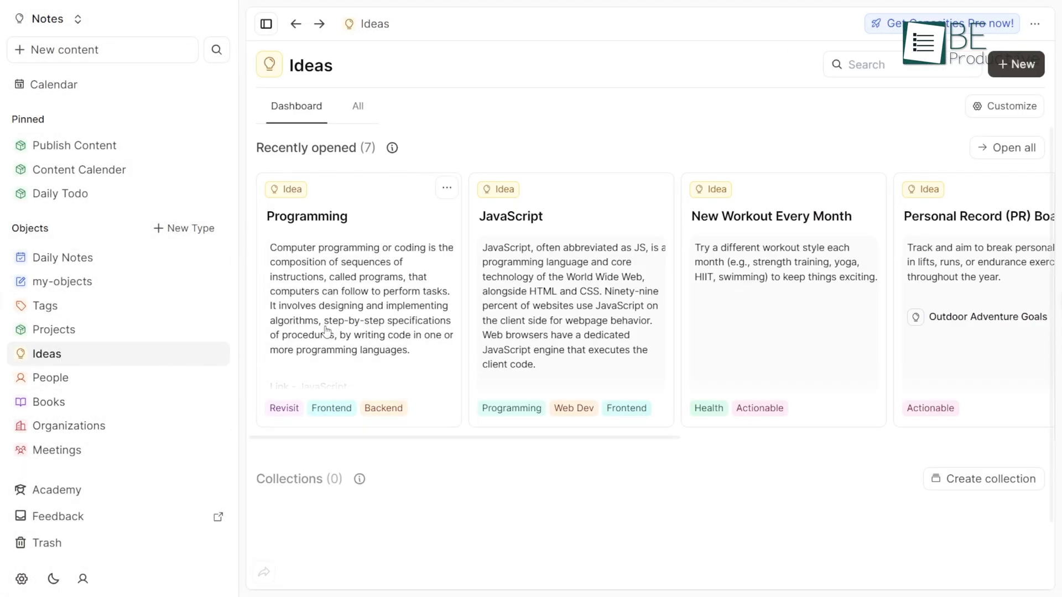